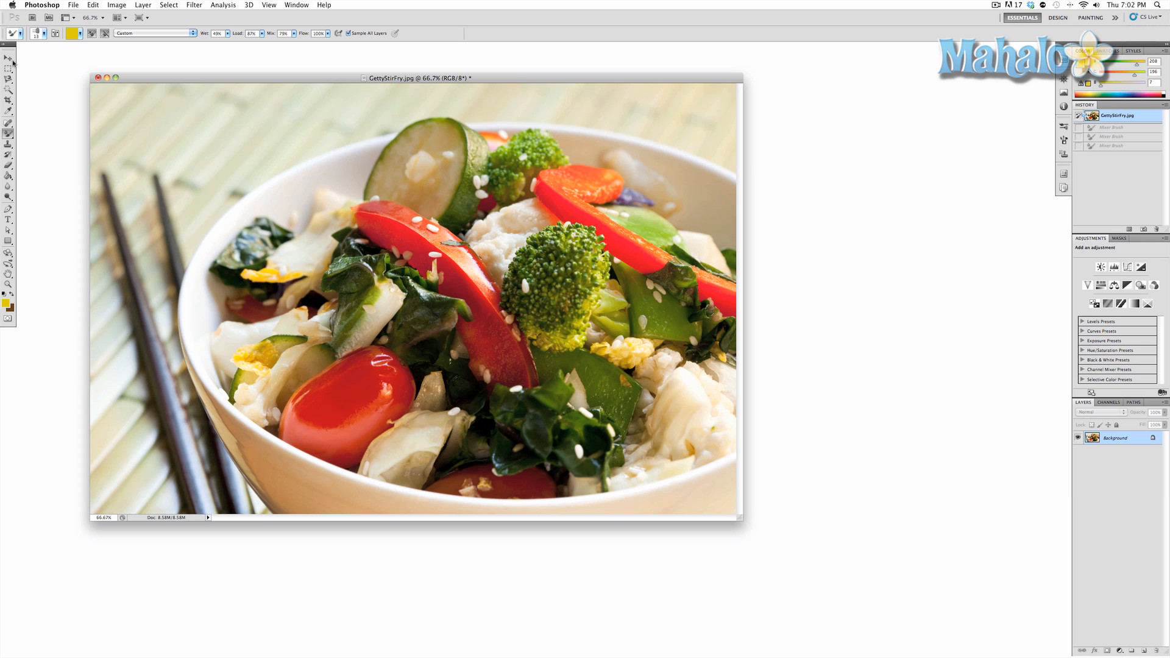
# - Select the Note Tool from the Eyedropper flyout and place a new note on the photo
pyautogui.click(9, 57)
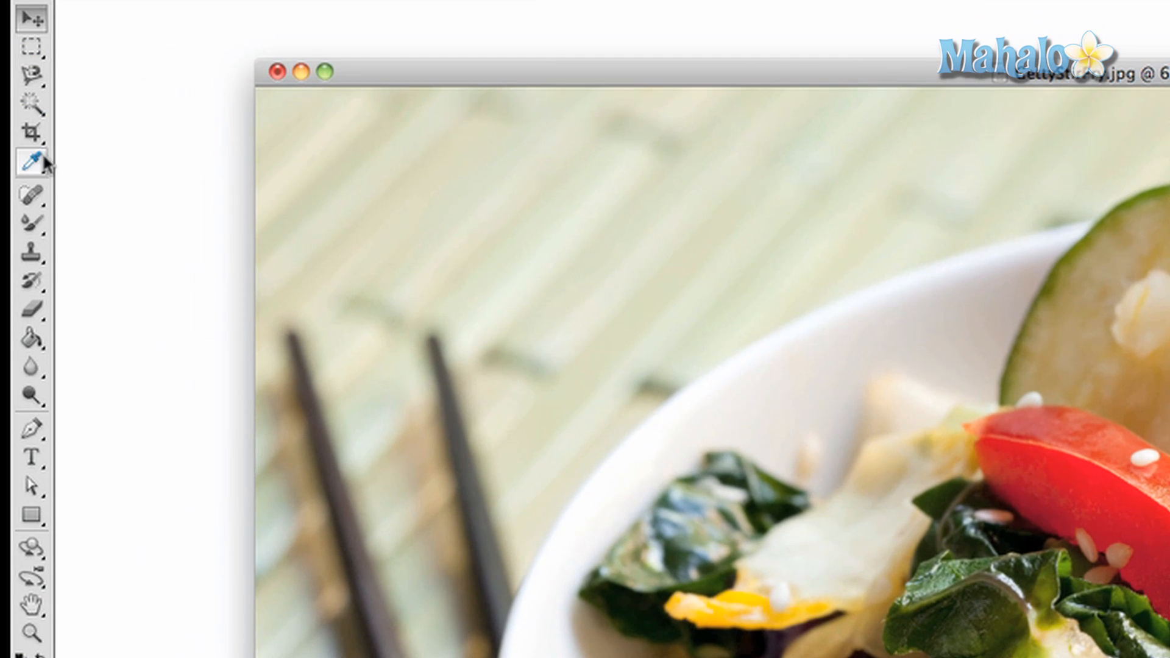
pyautogui.click(29, 161)
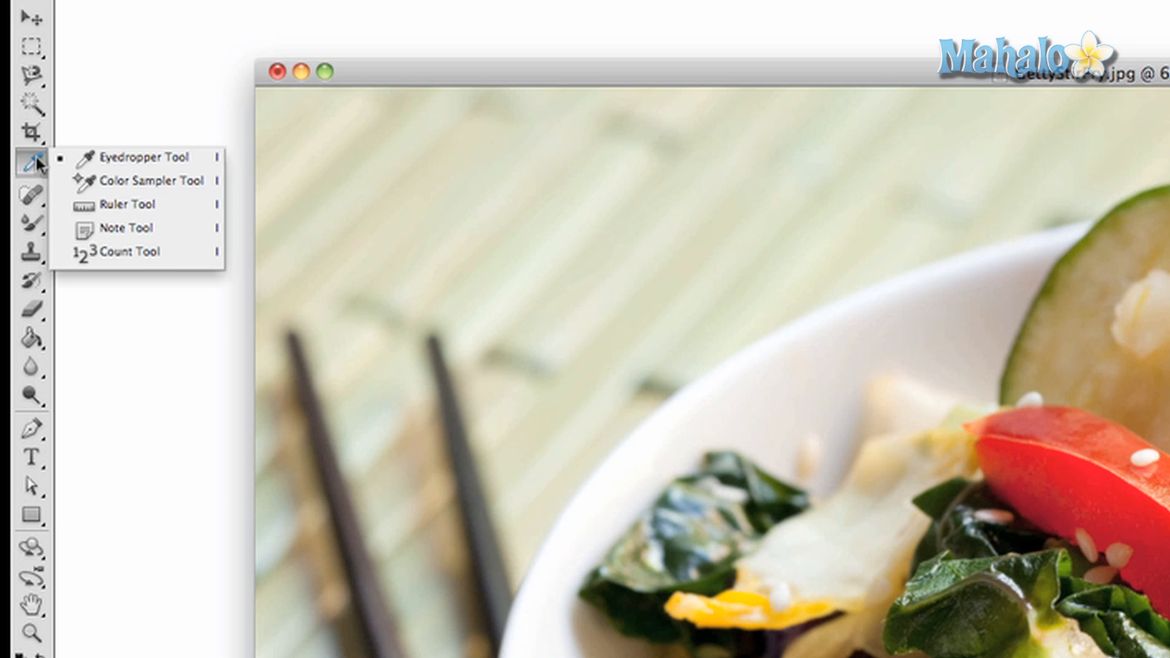
pyautogui.click(127, 228)
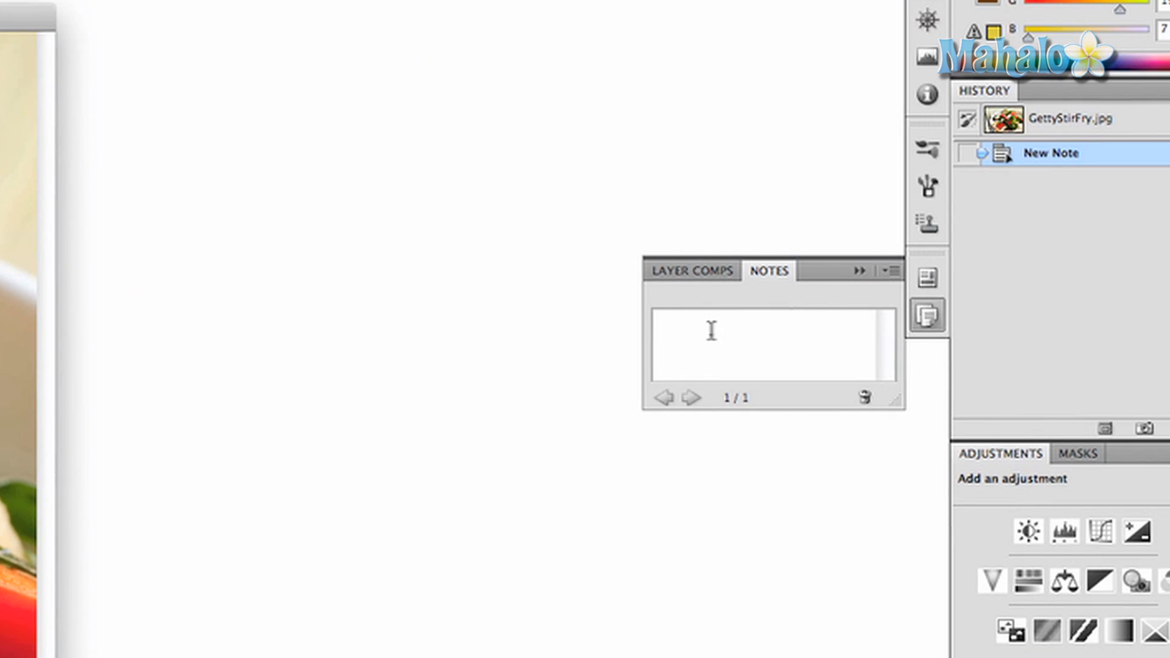
# - Fill the note with the text 'Note. Note note note.'
pyautogui.write('Note.')
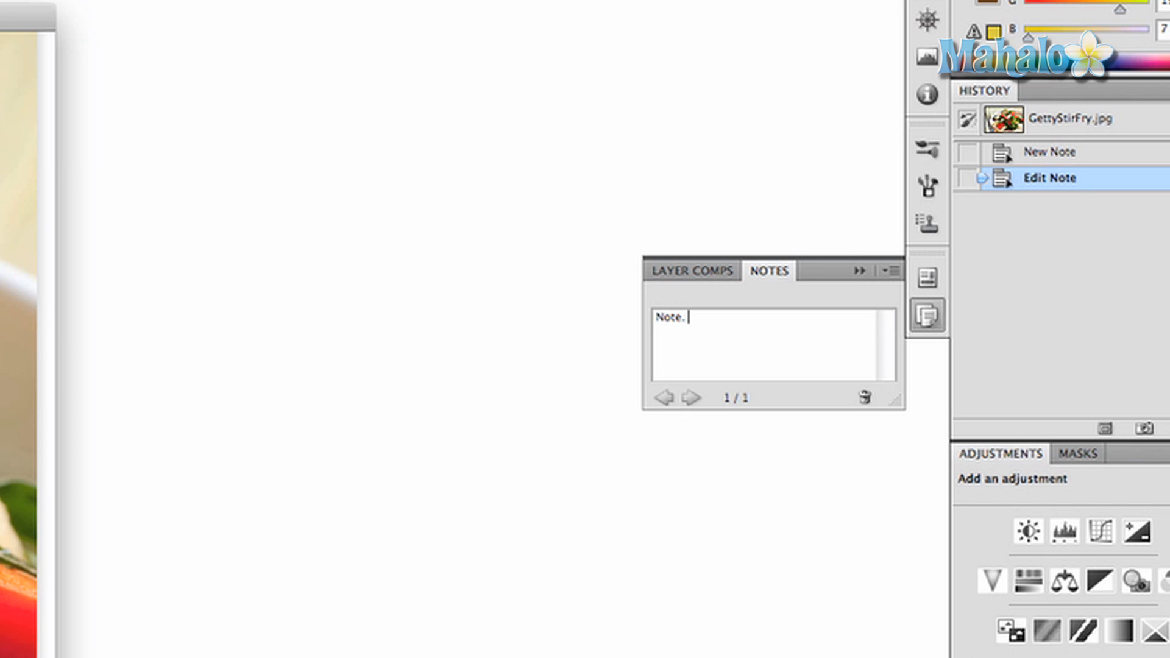
pyautogui.write('Note note')
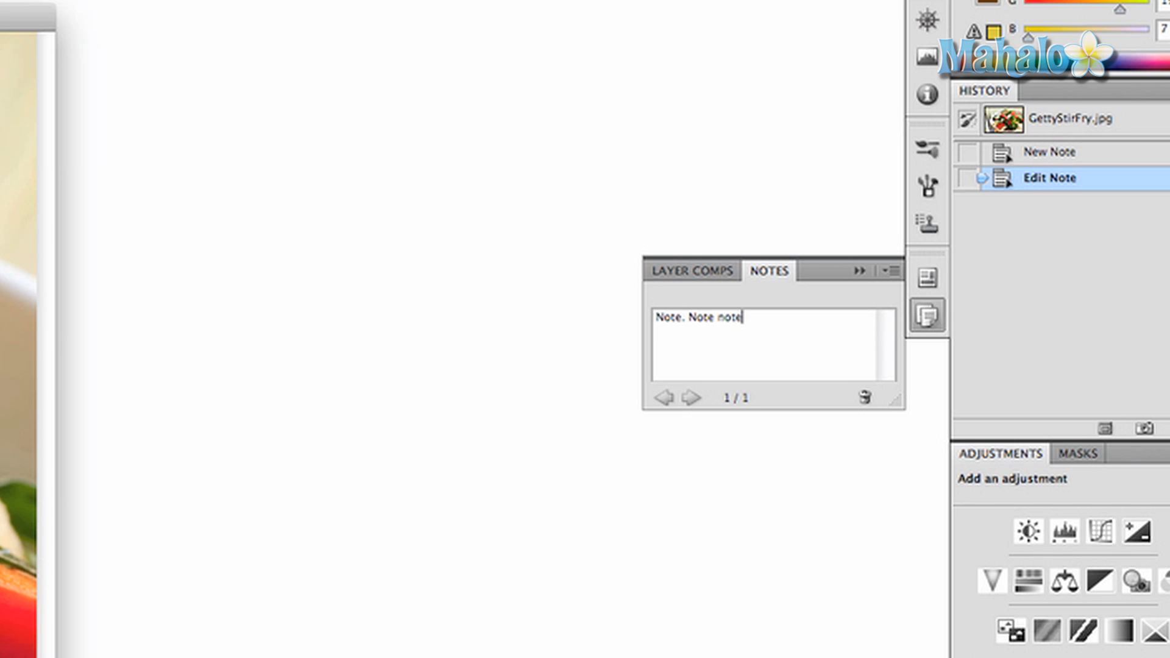
pyautogui.write('note.')
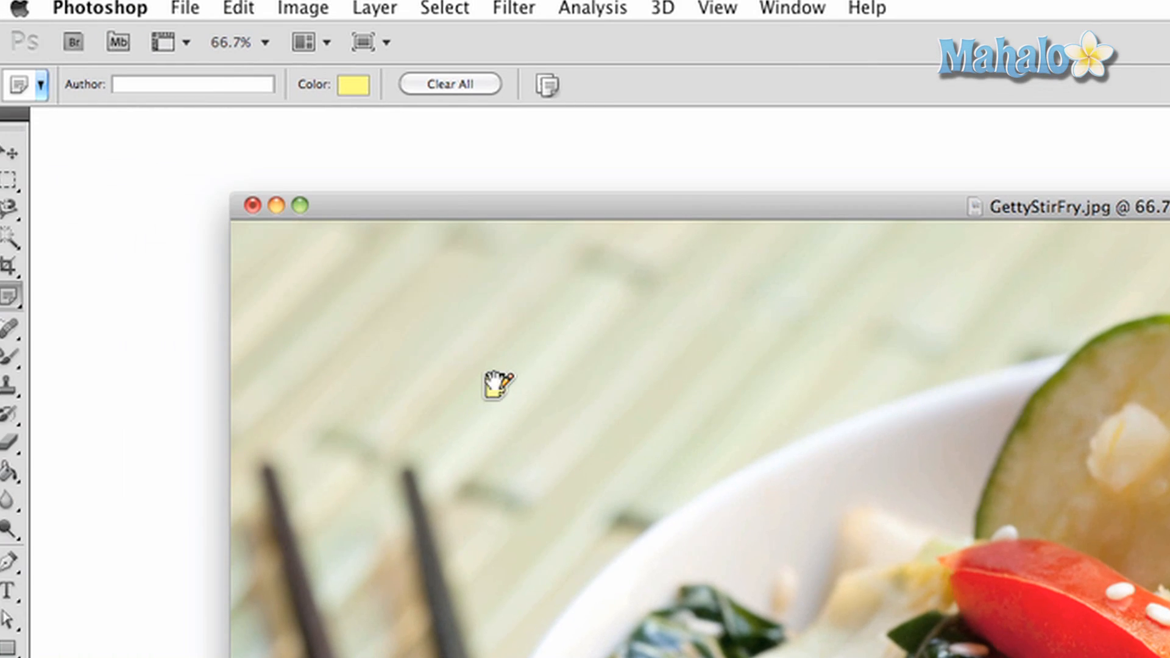
# - Make new notes red and set the note author to Boss
pyautogui.click(350, 84)
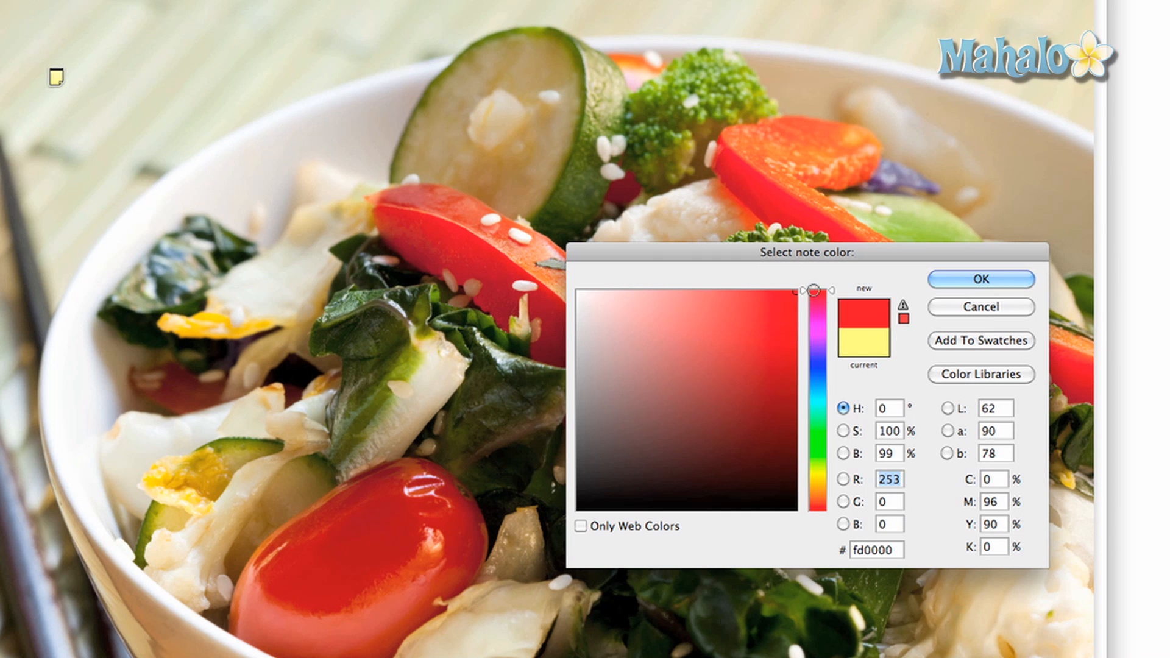
pyautogui.click(980, 280)
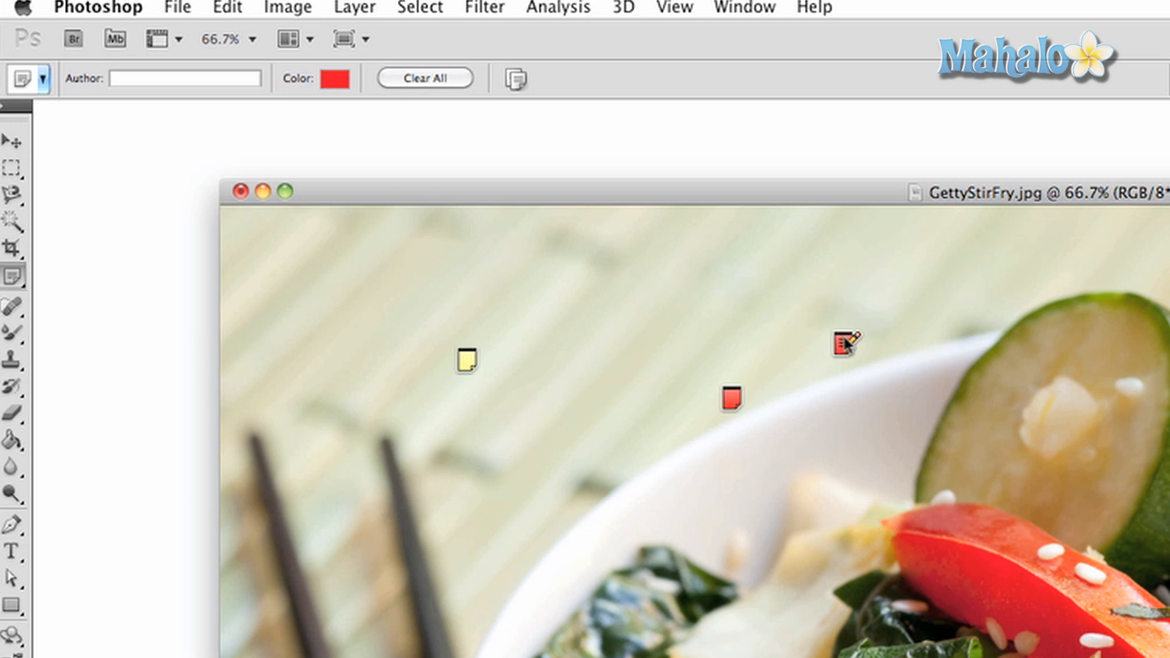
pyautogui.write('Boss')
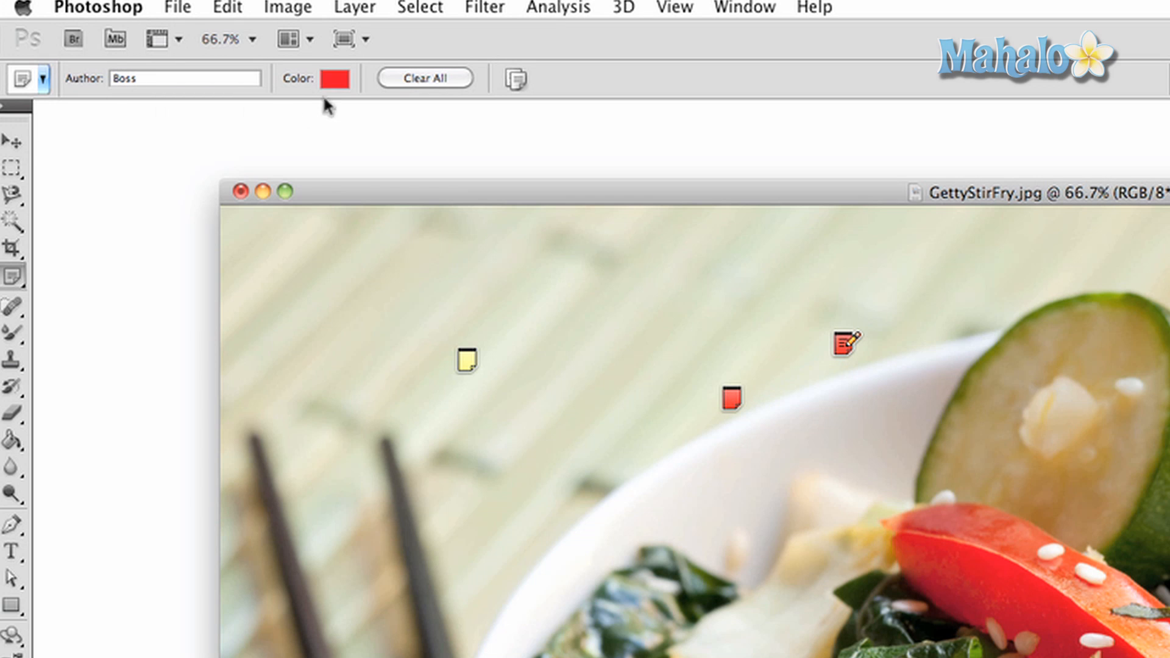
# - Clear all notes from the photo and confirm the deletion
pyautogui.click(424, 78)
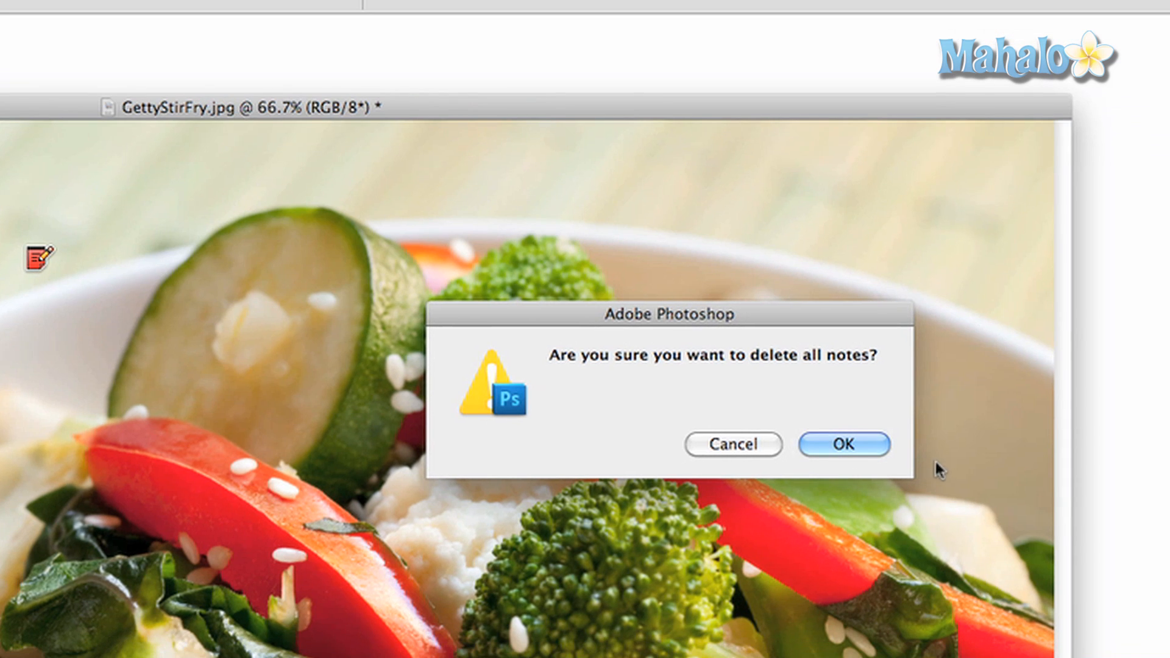
pyautogui.click(845, 444)
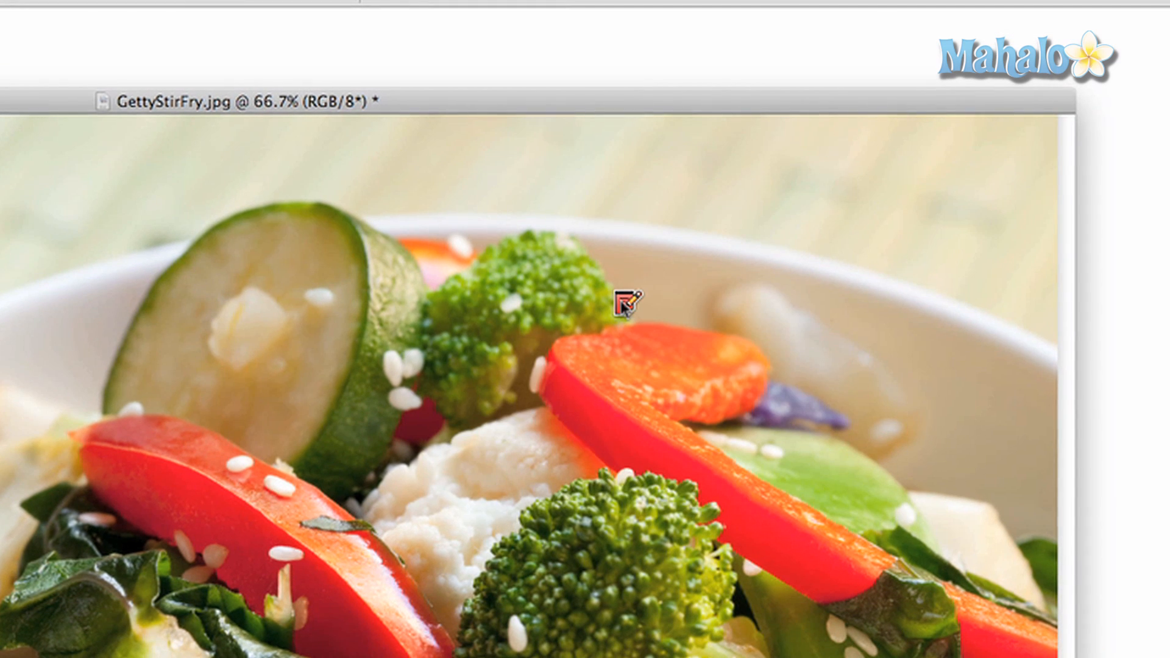